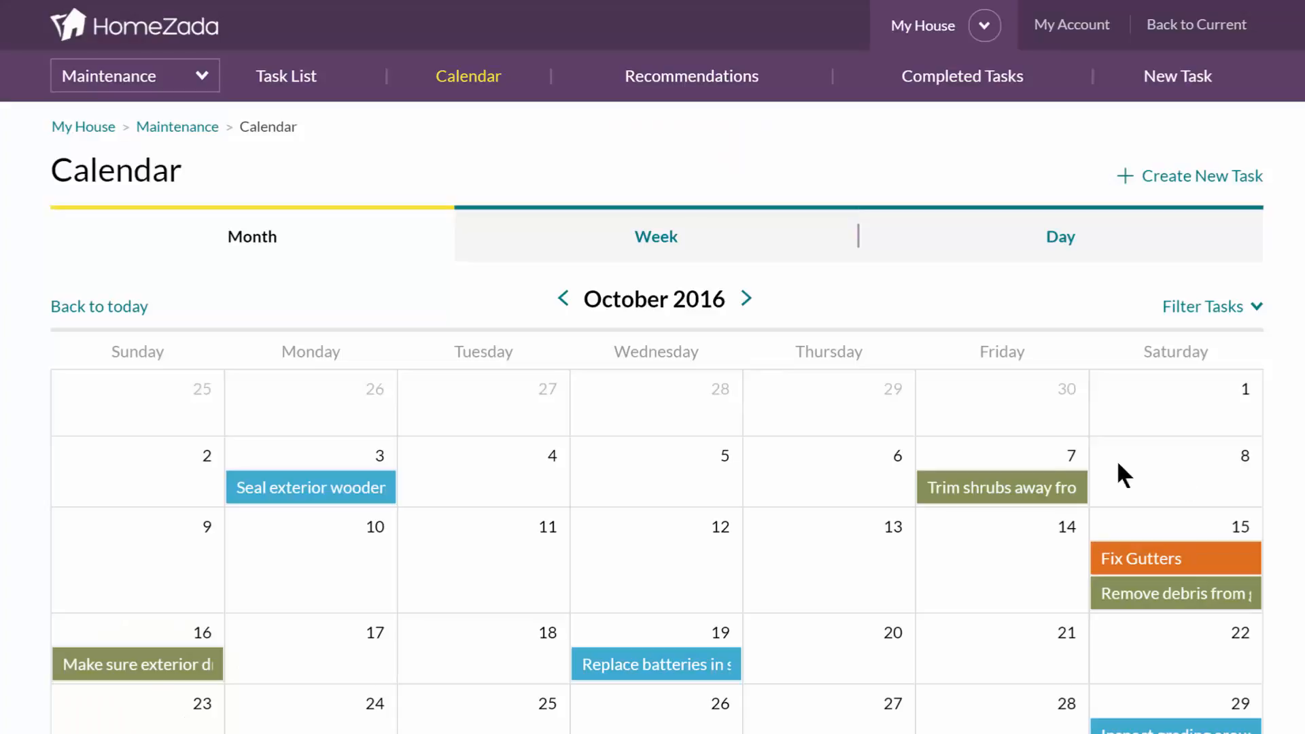
# Go to My House's Property Details and show its Settings page.
pyautogui.scroll(-3)
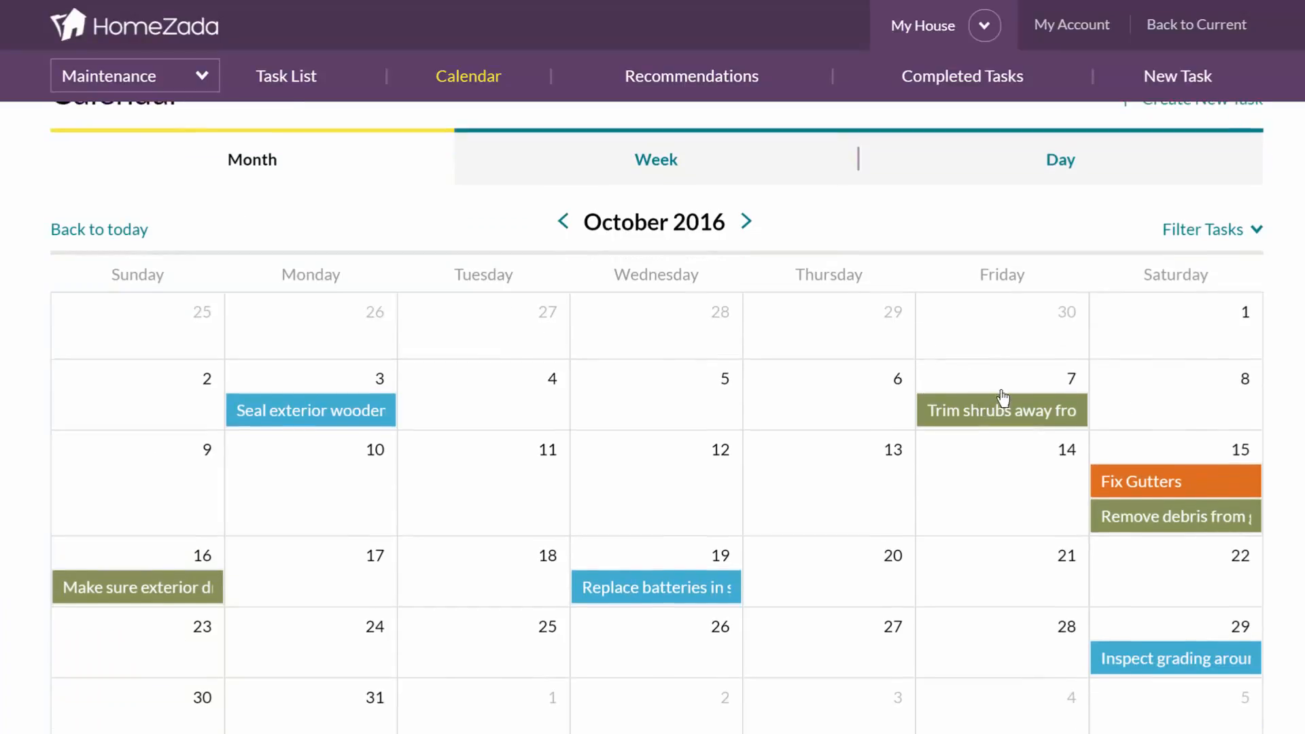
pyautogui.moveTo(1003, 409); pyautogui.dragTo(1175, 409)
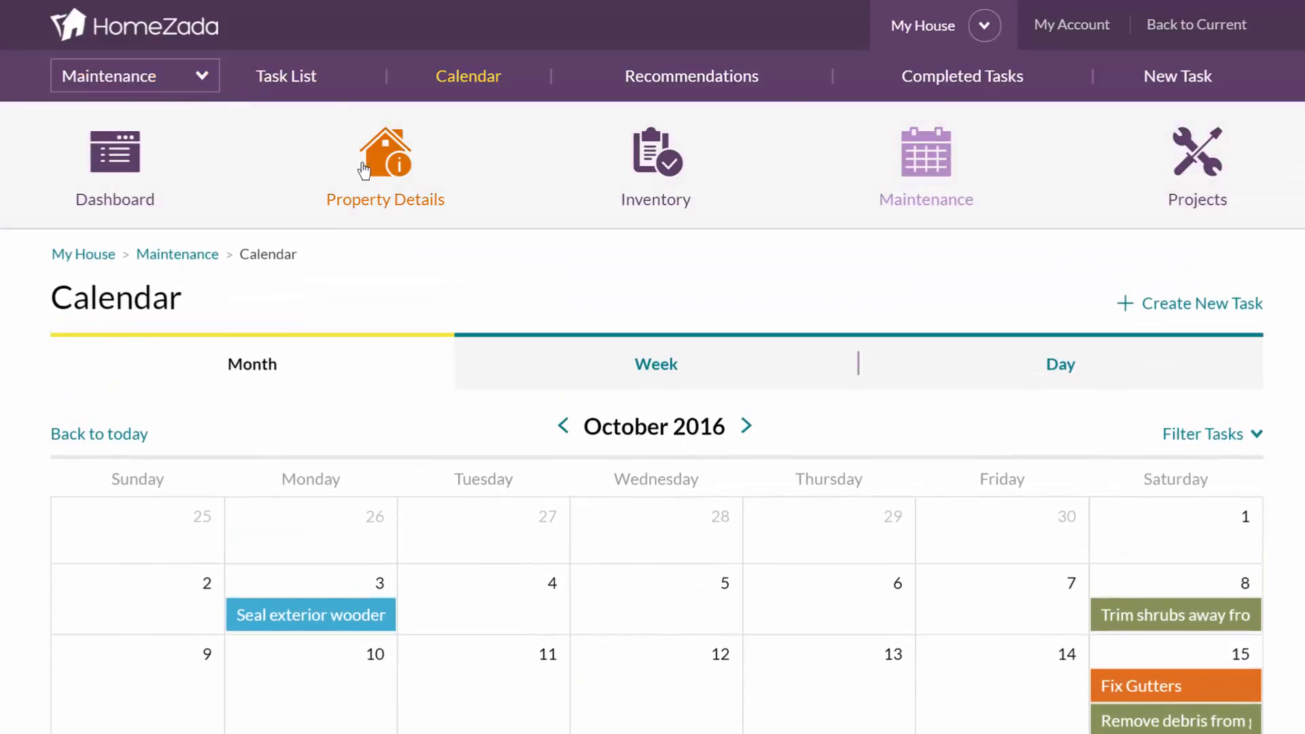
pyautogui.click(385, 154)
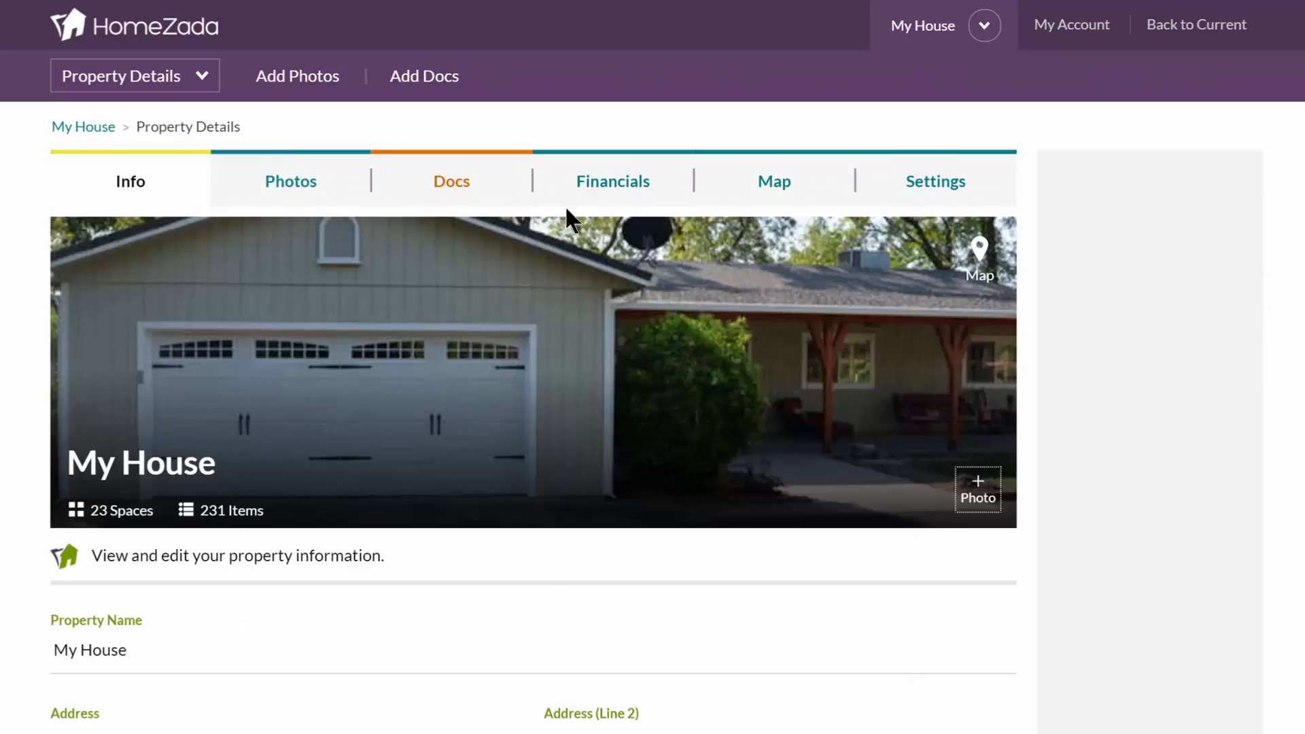
pyautogui.moveTo(935, 181)
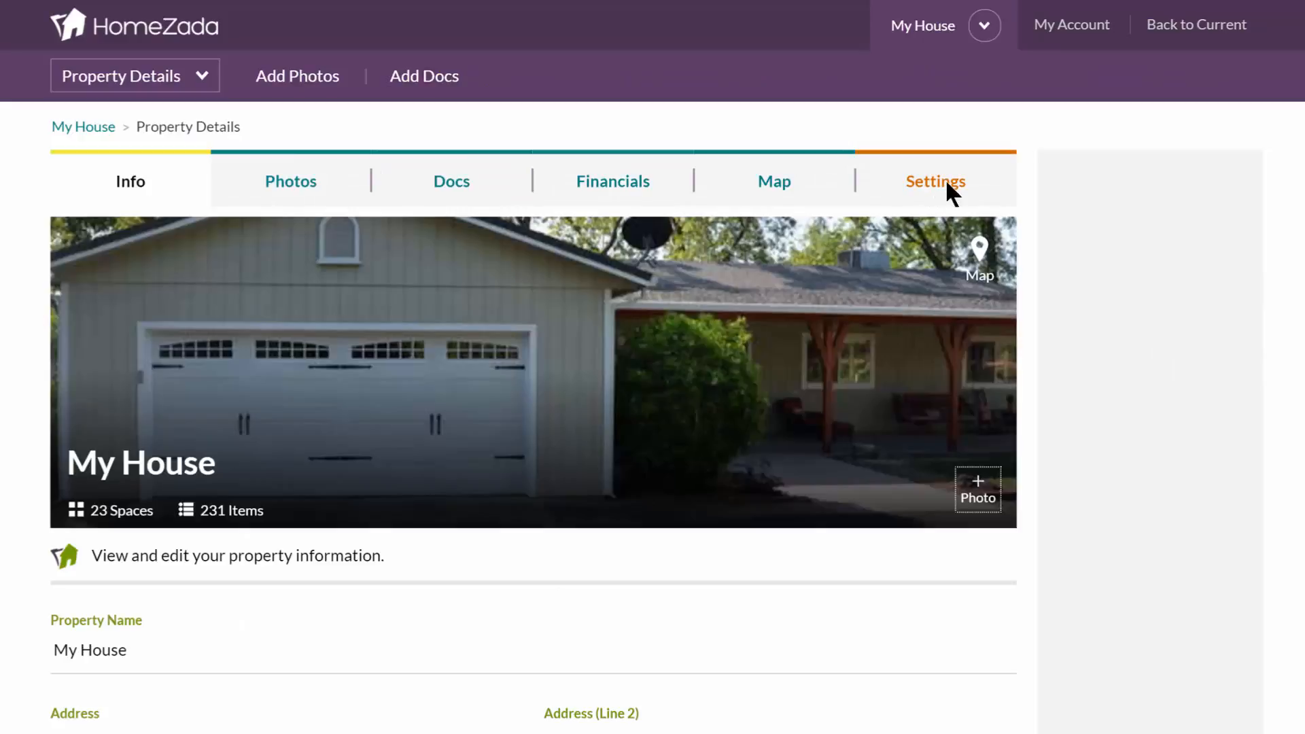
pyautogui.click(935, 181)
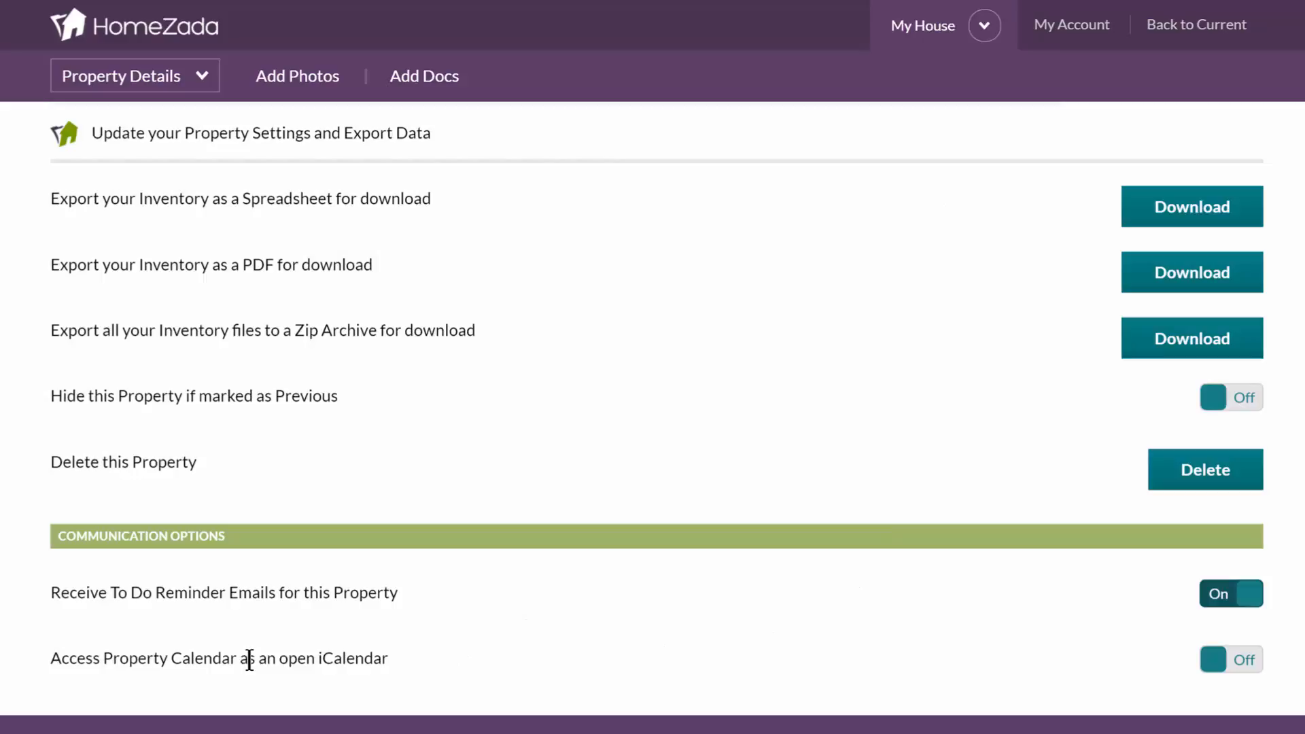
# Switch open iCalendar access On, choose Pacific Time (US & Canada), and copy the iCal URL.
pyautogui.click(1223, 660)
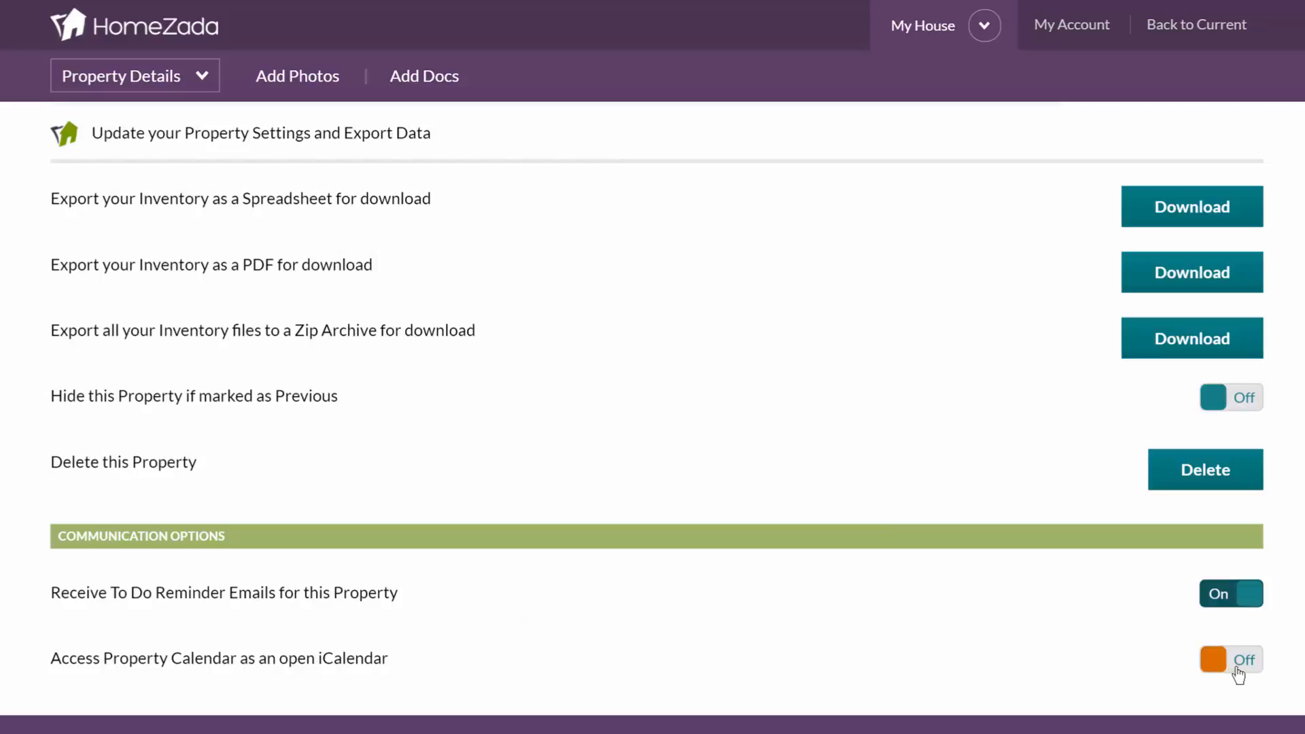
pyautogui.click(1231, 659)
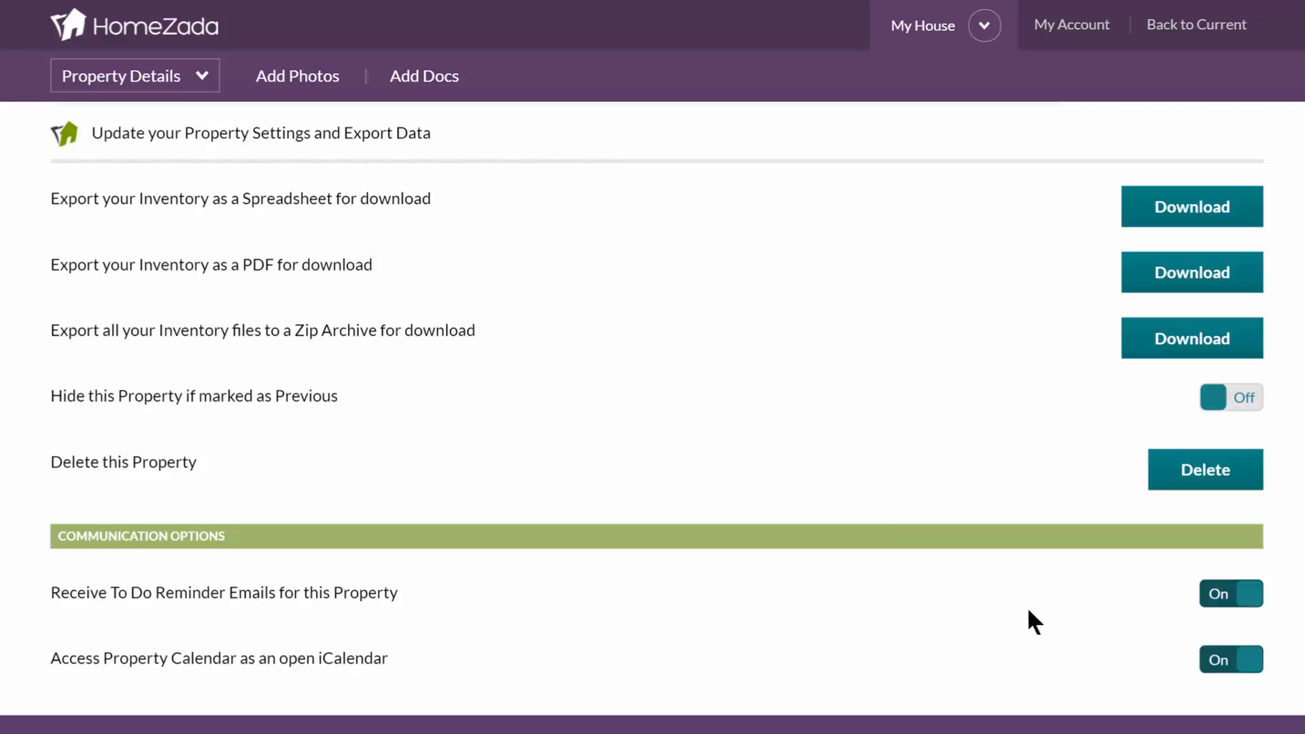
pyautogui.scroll(-3)
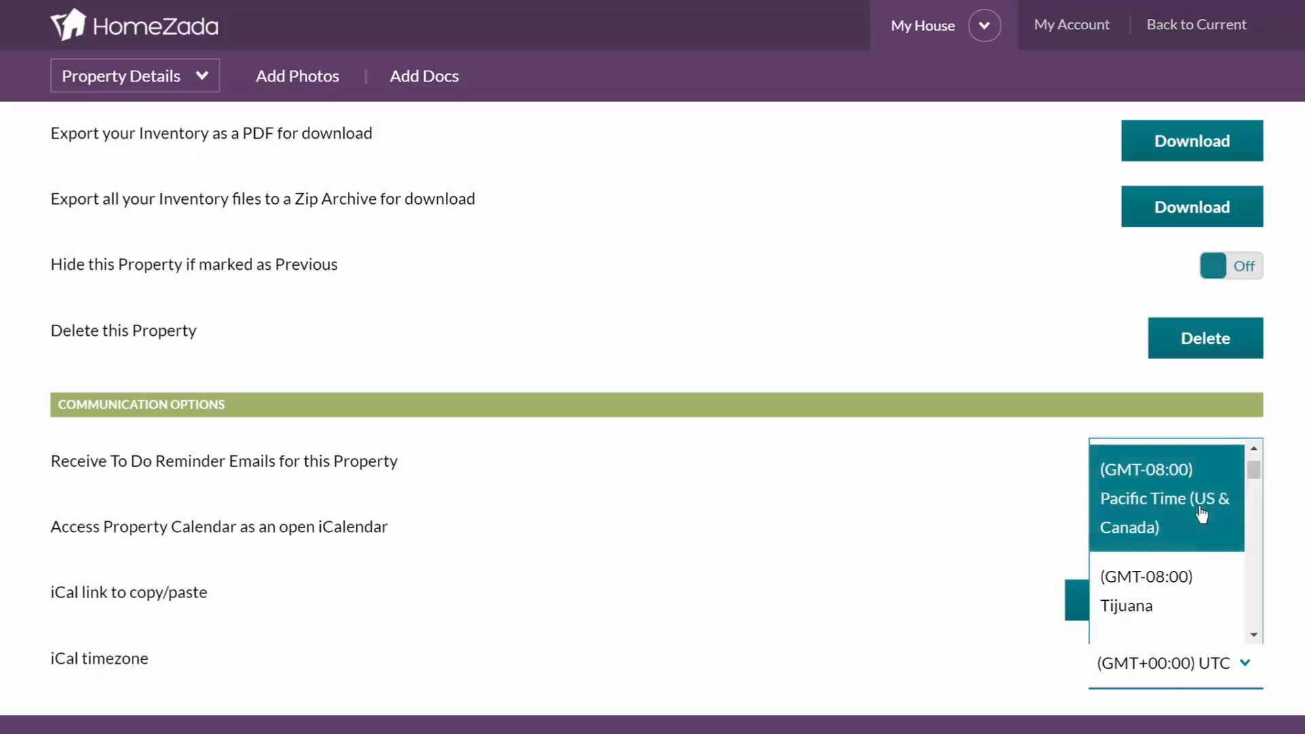
pyautogui.click(1164, 498)
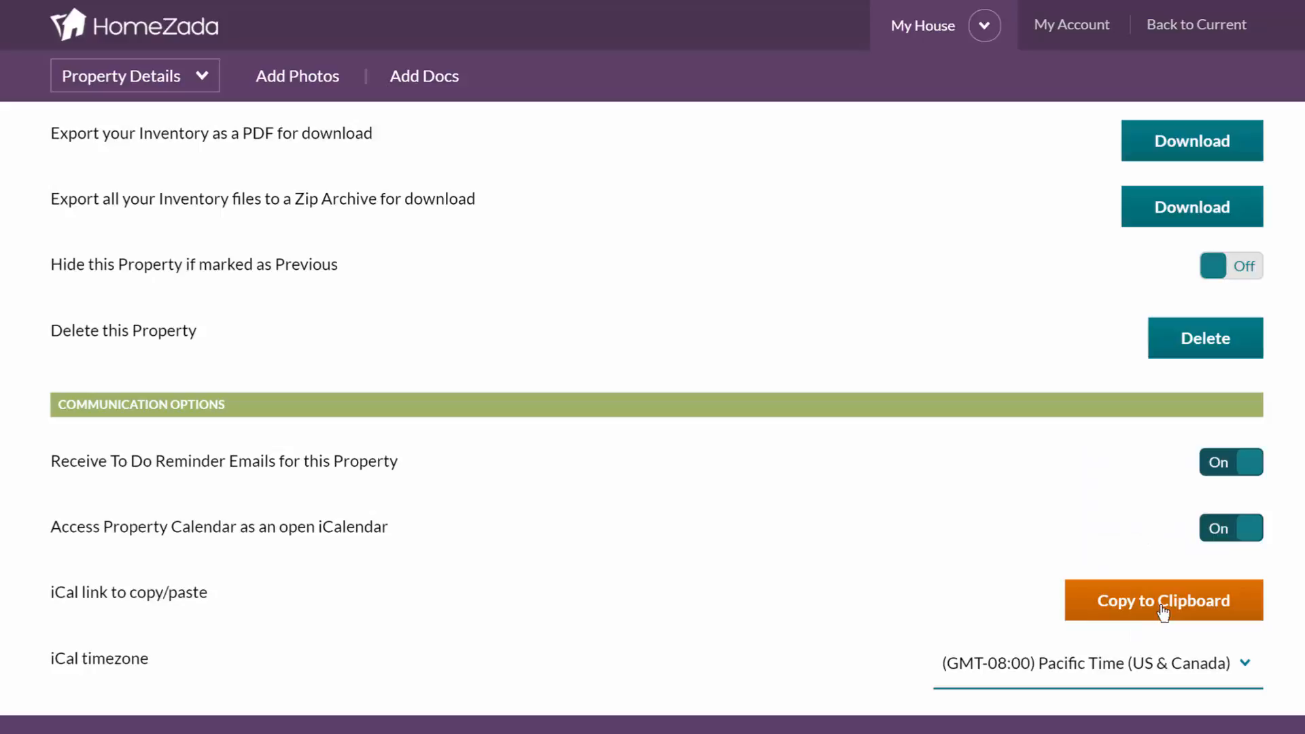
pyautogui.click(1163, 600)
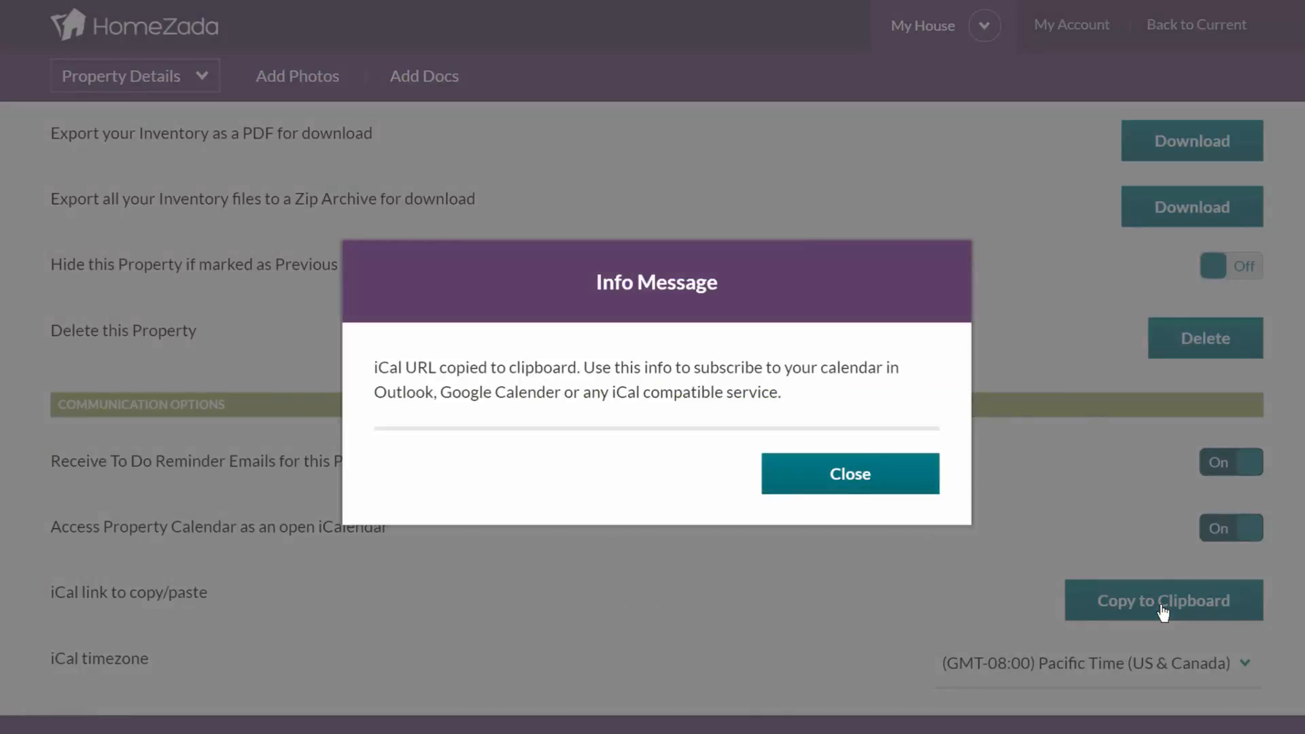
pyautogui.moveTo(886, 537)
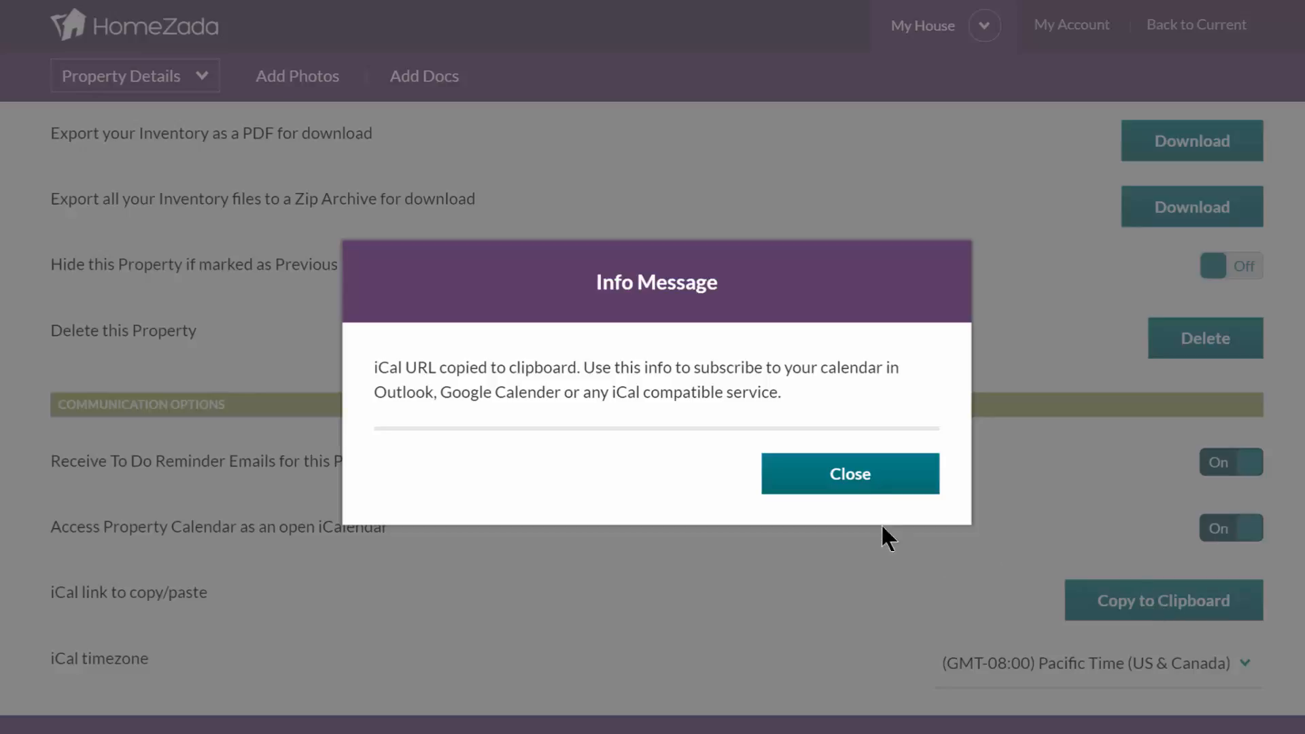
# Close the Info Message confirming the iCal URL was copied.
pyautogui.click(849, 473)
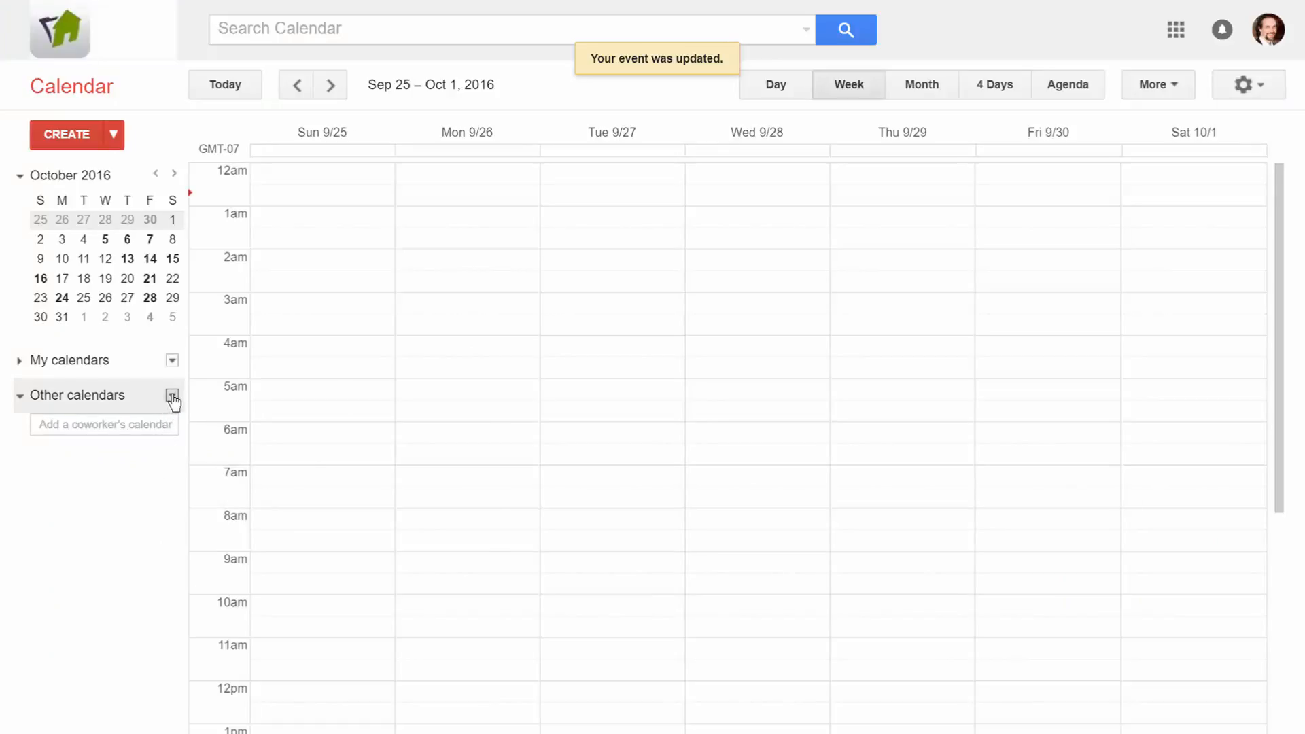
# Add the HomeZada iCal link by URL so HomeZada - My House appears under Other calendars.
pyautogui.click(172, 395)
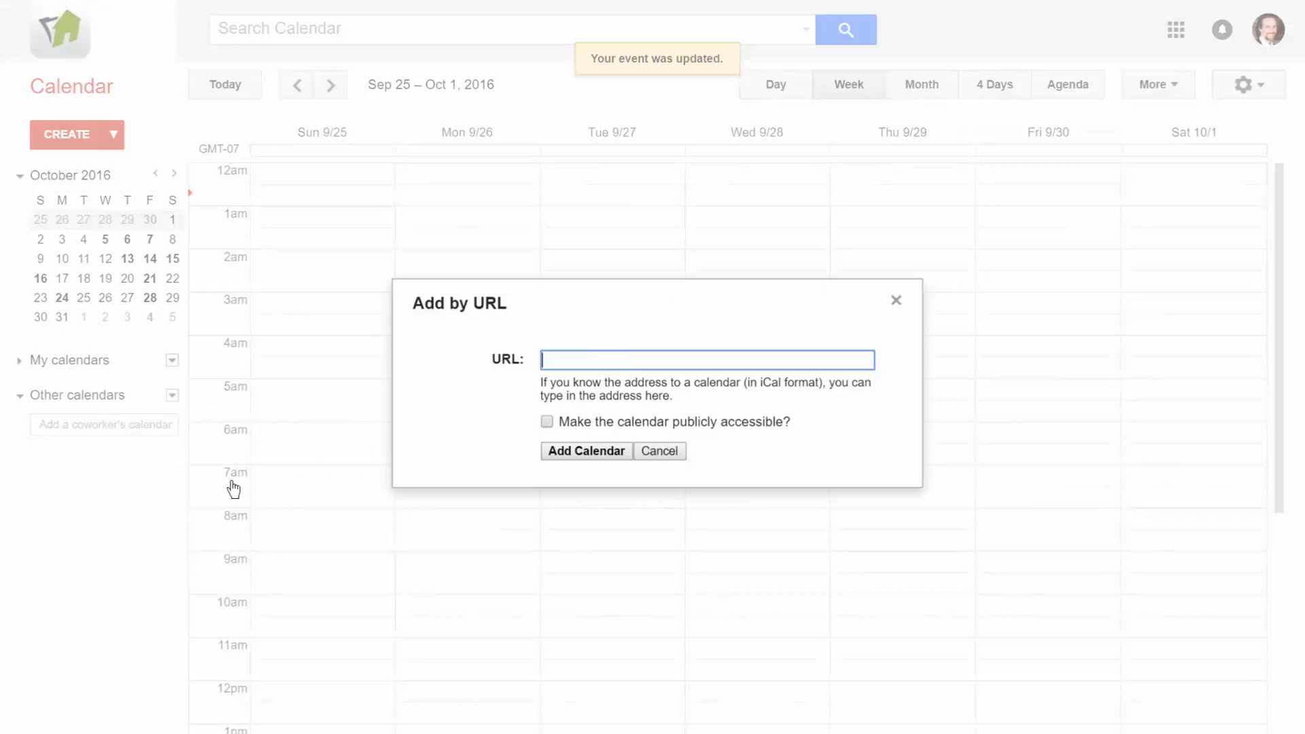
pyautogui.write('?format=ics&id=0490534e0ef6a0c9e749d532b9e0d1d1')
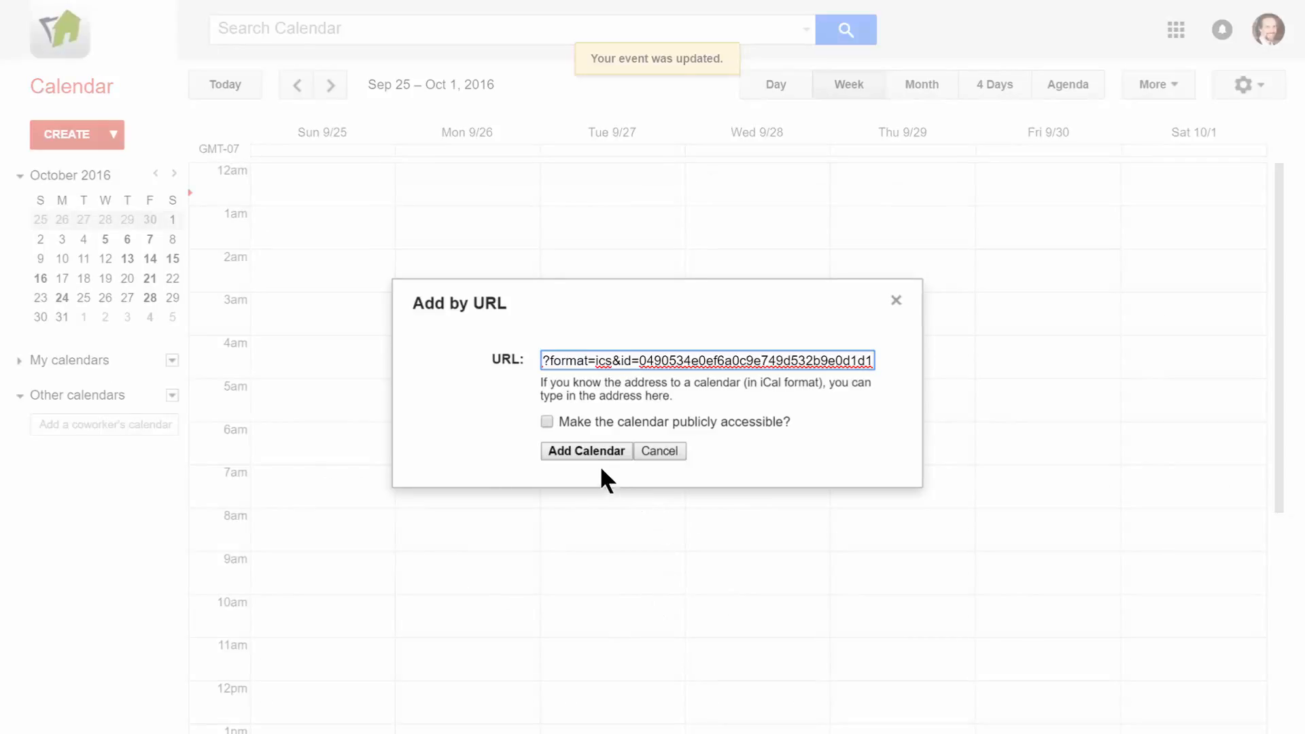
pyautogui.click(586, 450)
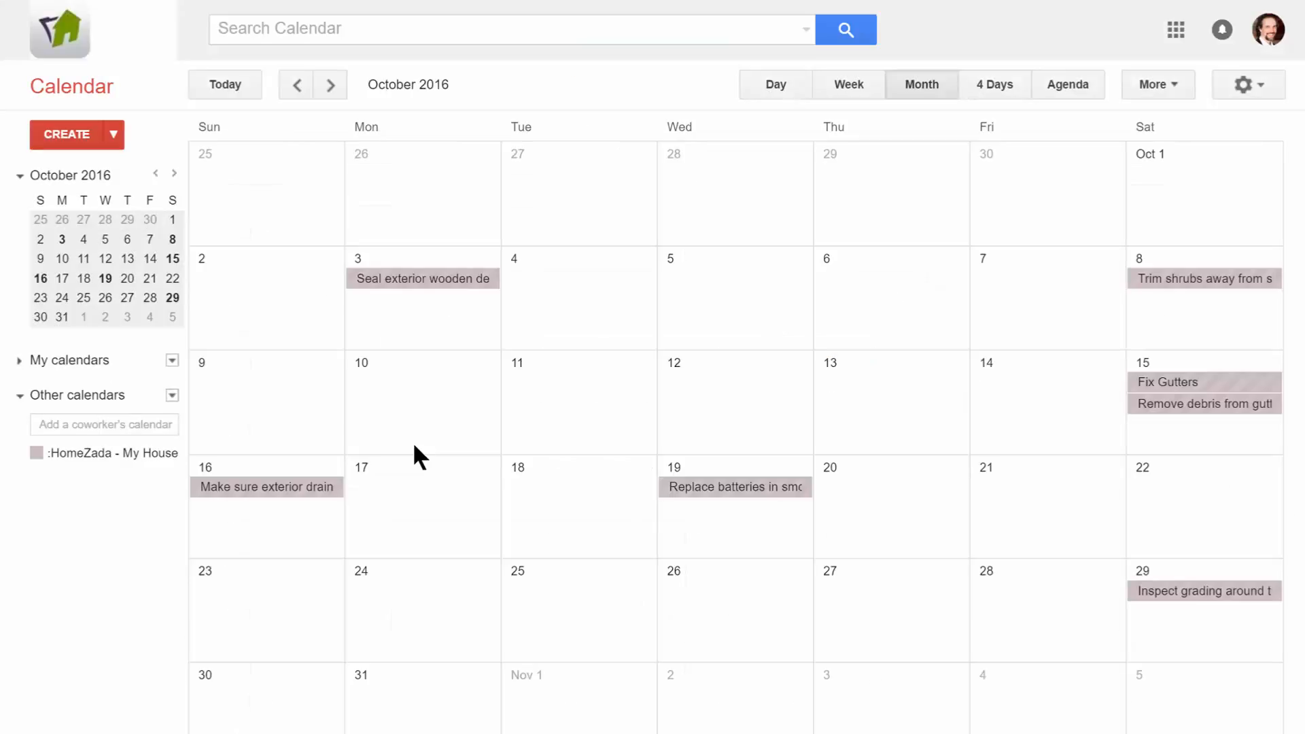